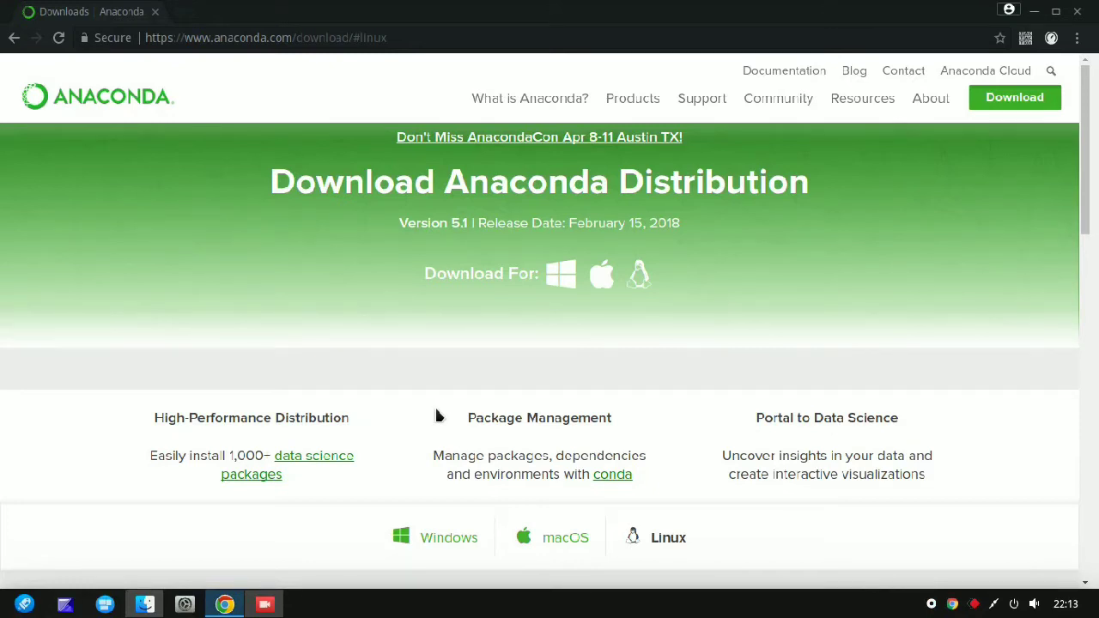
pyautogui.moveTo(393, 70)
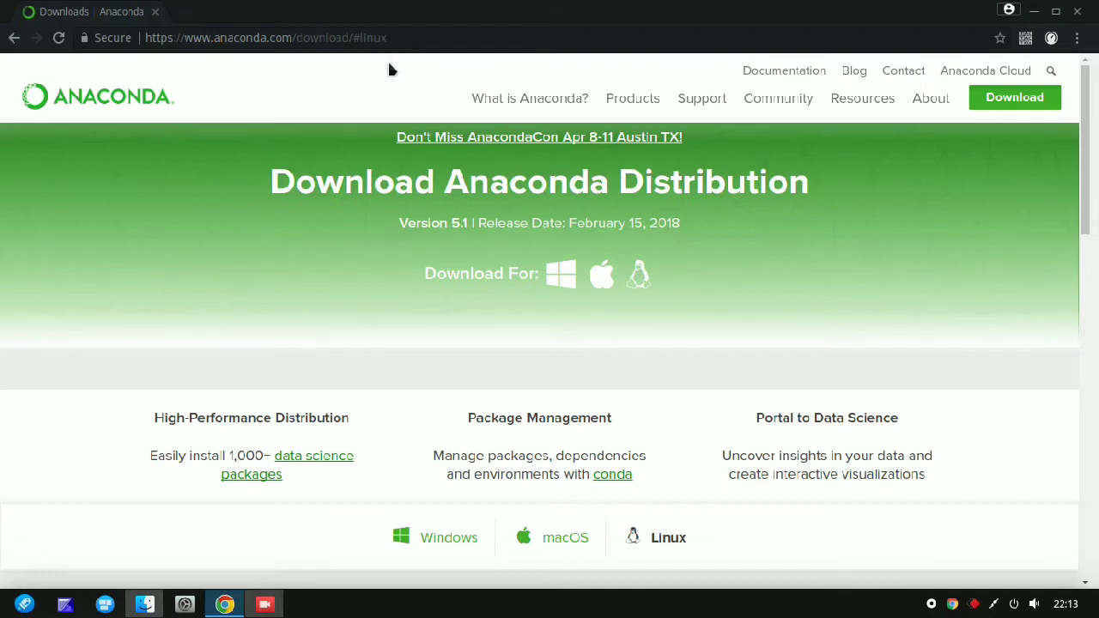
# Step: Scroll the Anaconda site down to the Anaconda 5.1 Linux installers for Python 3.6 and 2.7
pyautogui.click(266, 37)
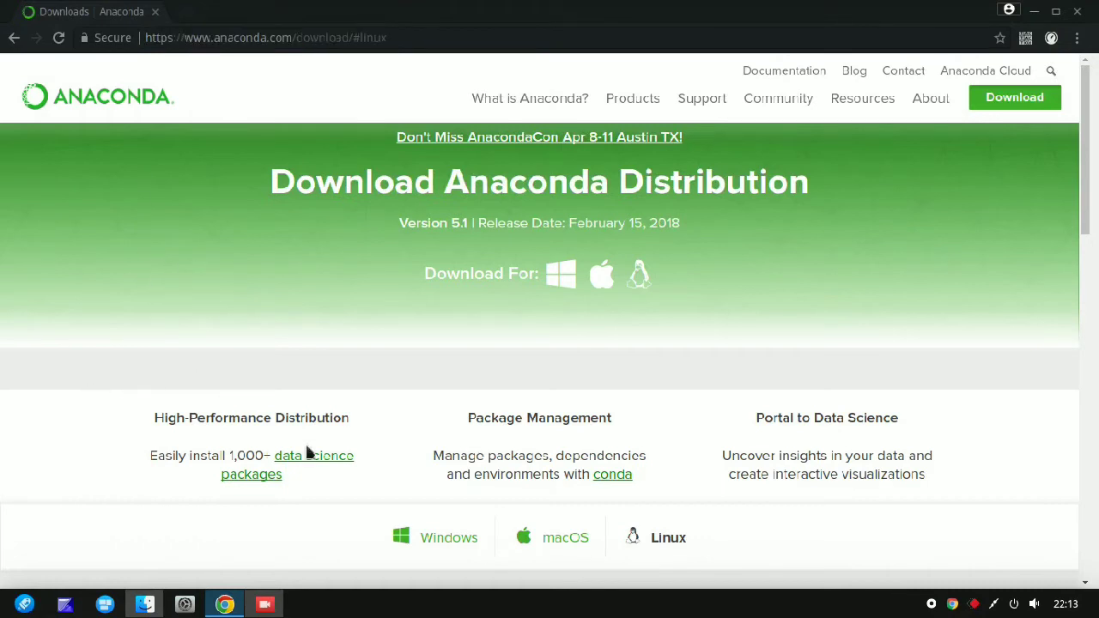
pyautogui.moveTo(579, 326)
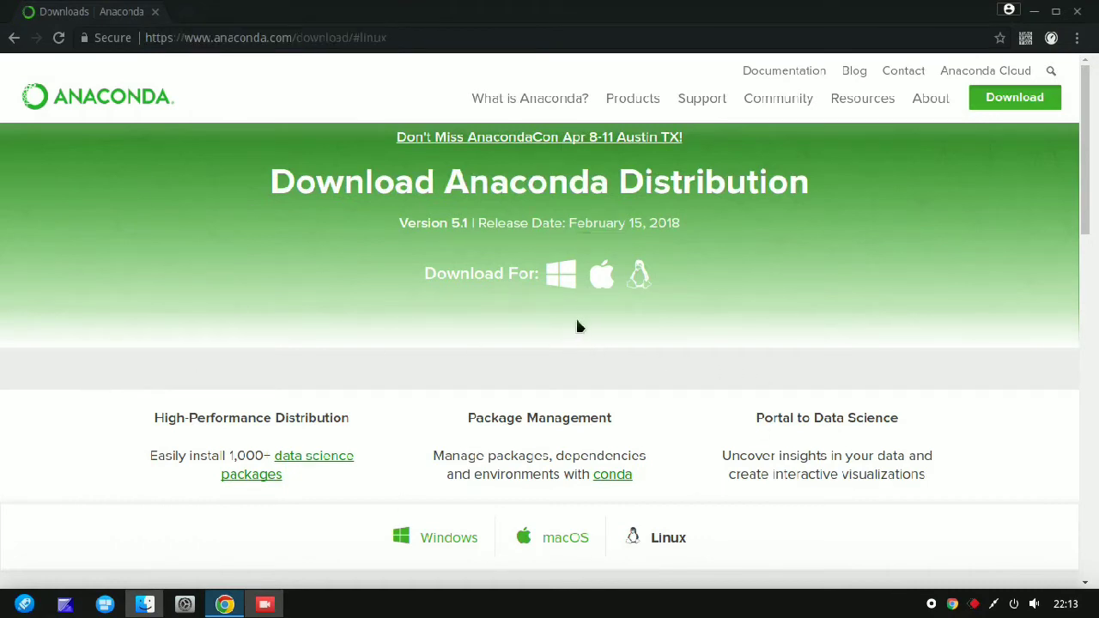
pyautogui.moveTo(560, 279)
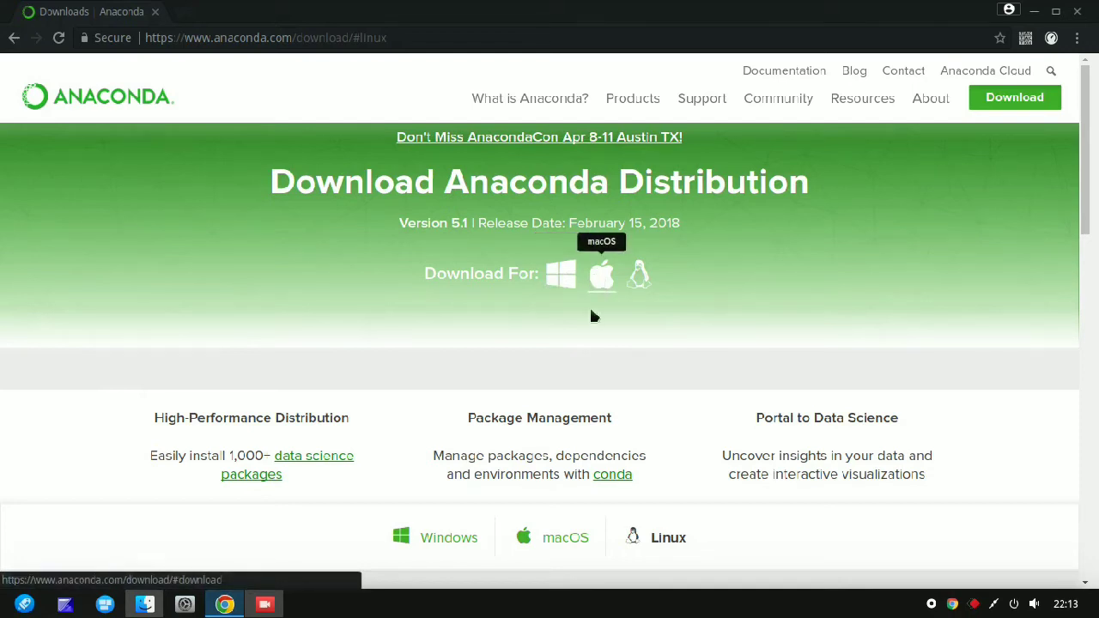
pyautogui.moveTo(666, 334)
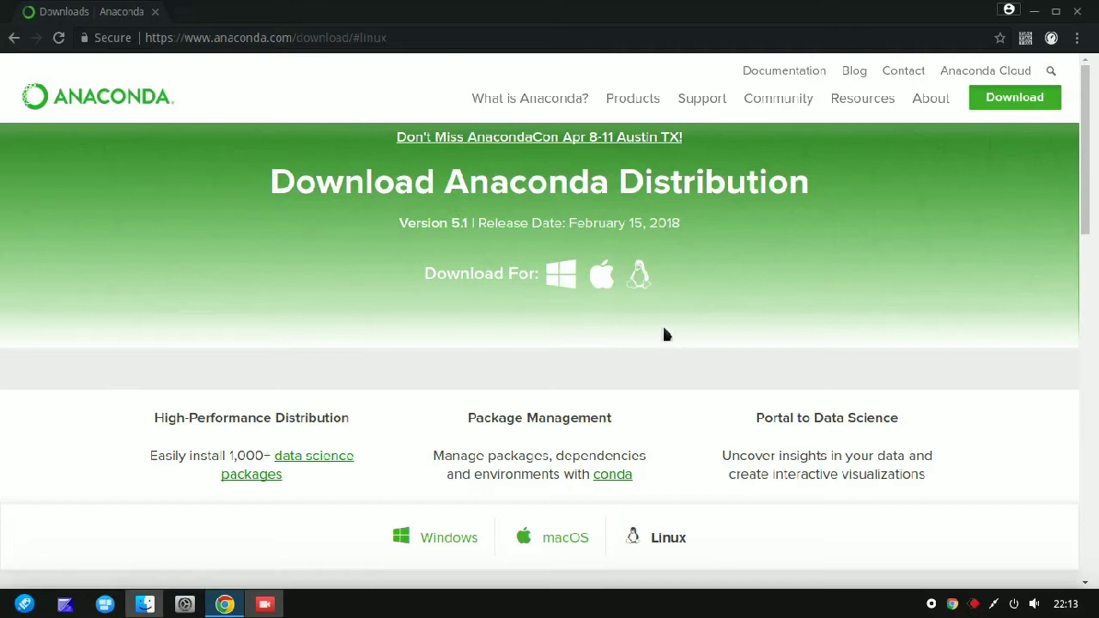
pyautogui.scroll(-3)
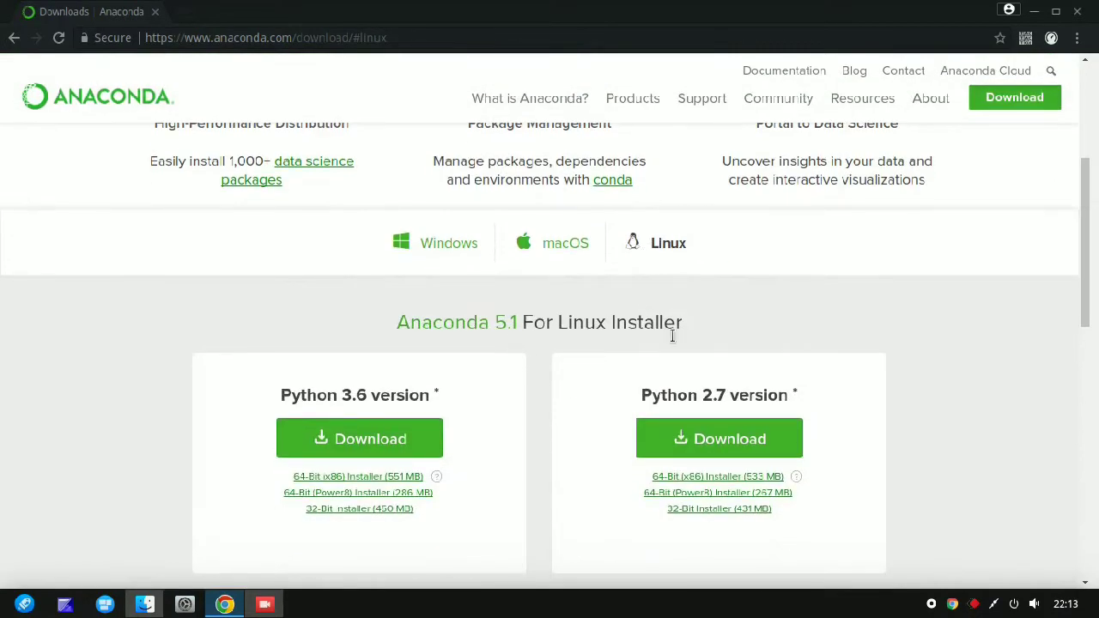
pyautogui.moveTo(737, 438)
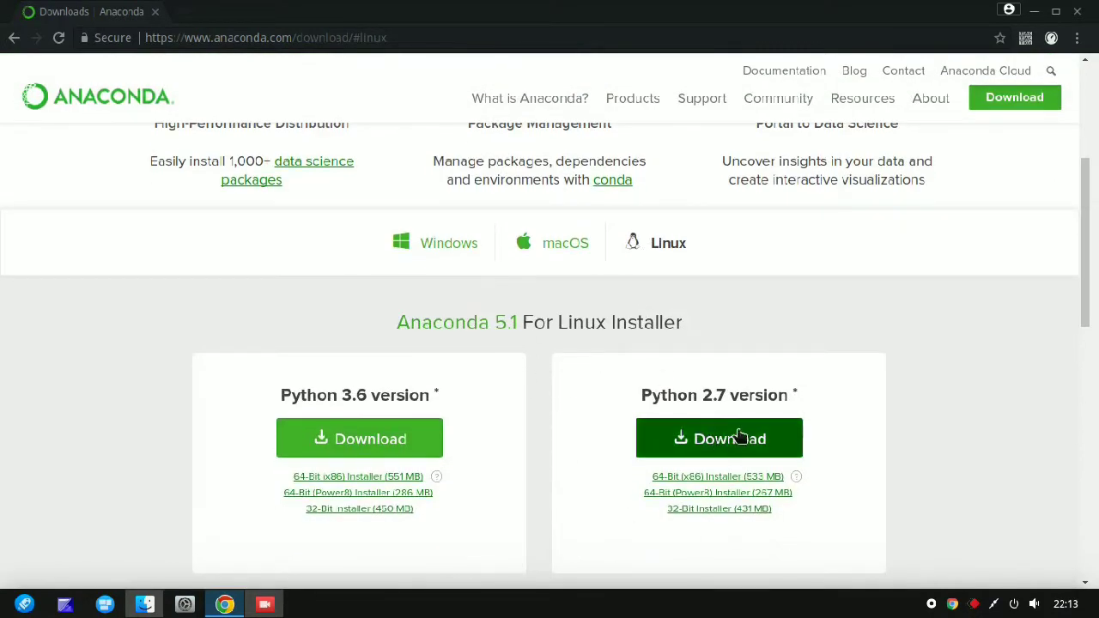
pyautogui.moveTo(405, 439)
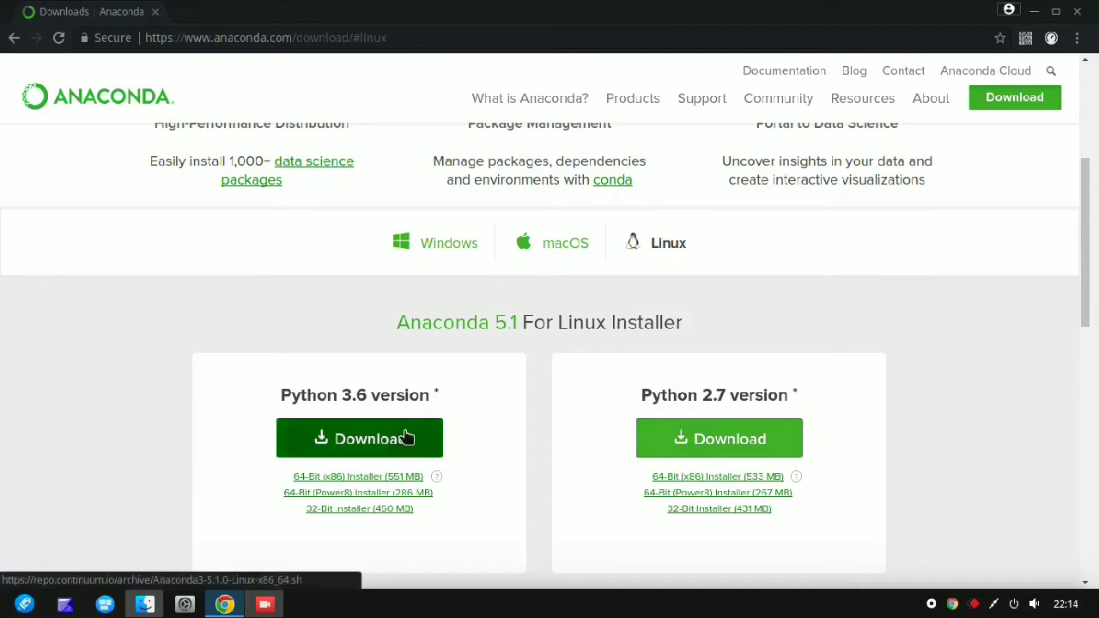
pyautogui.moveTo(724, 453)
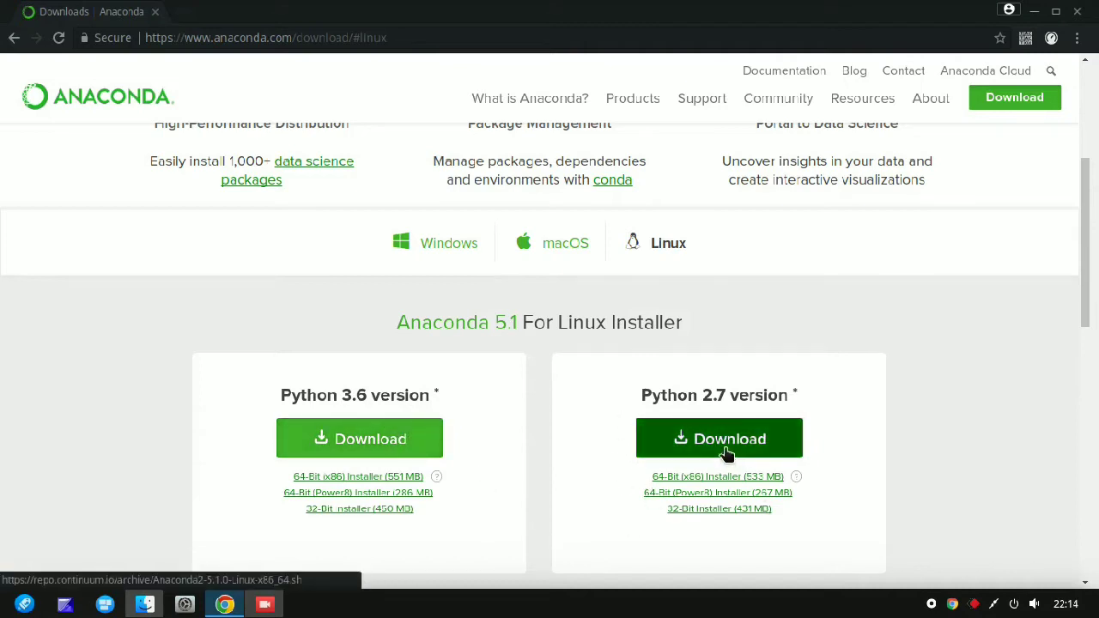
pyautogui.moveTo(721, 440)
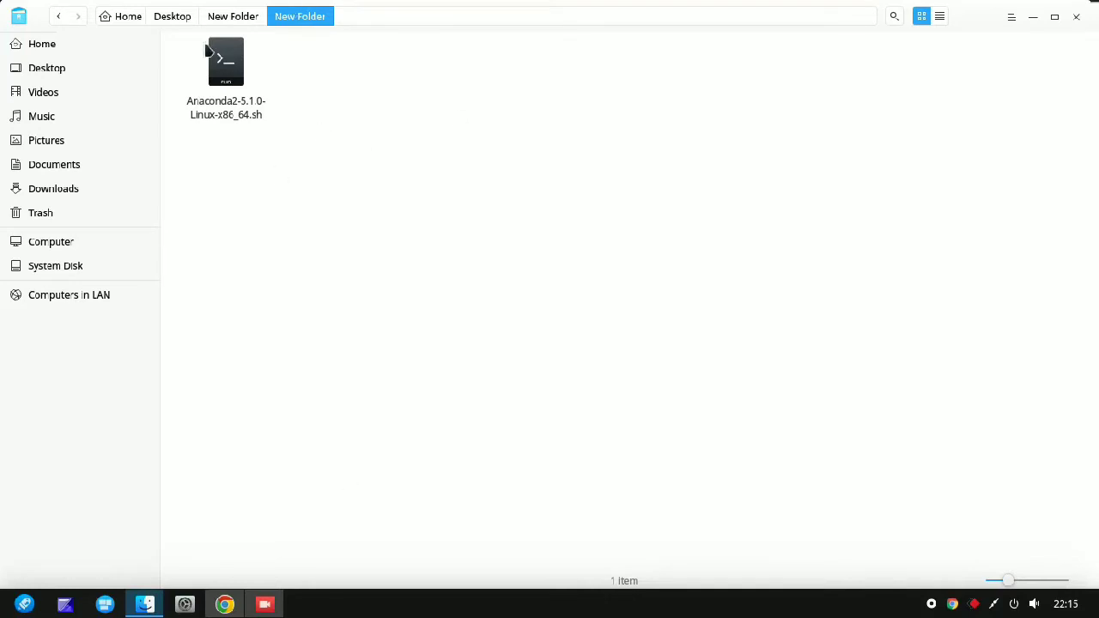
pyautogui.moveTo(397, 222)
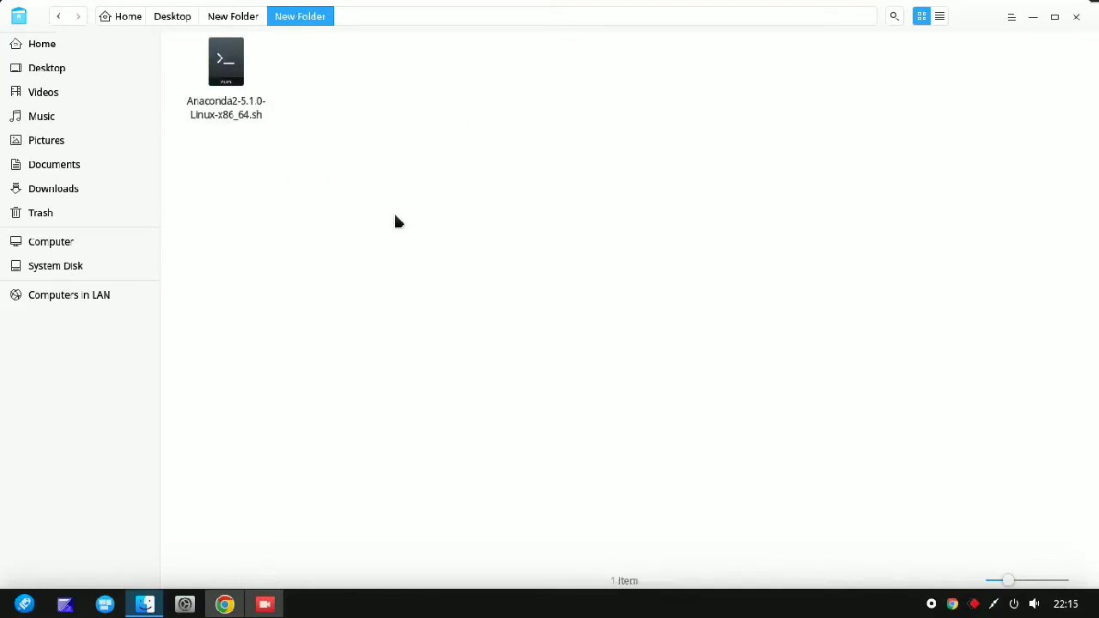
pyautogui.moveTo(529, 91)
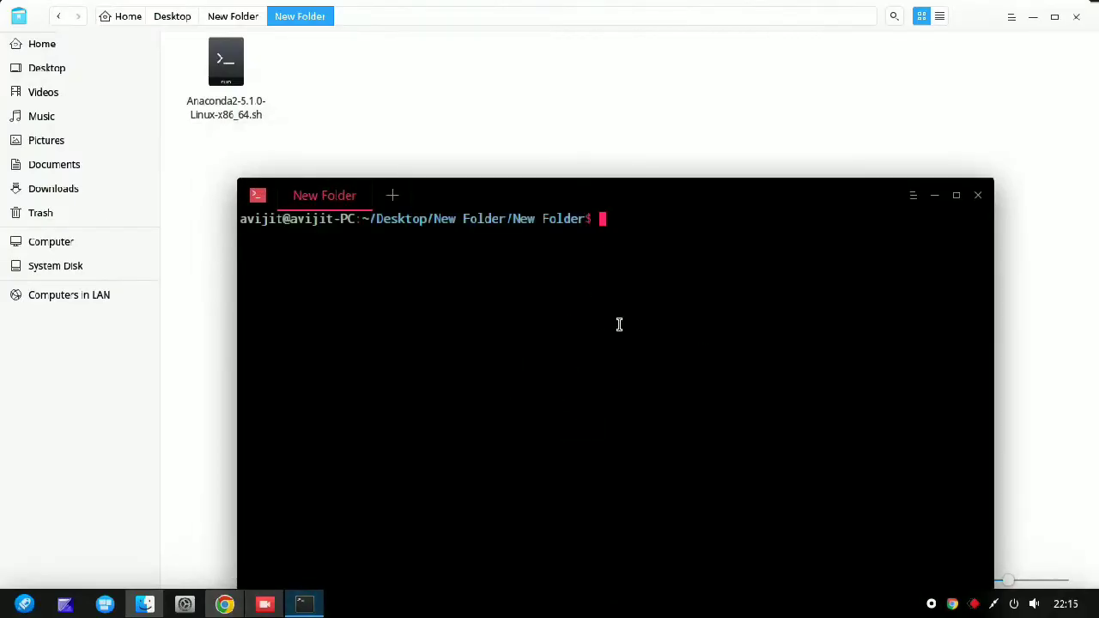
pyautogui.moveTo(623, 329)
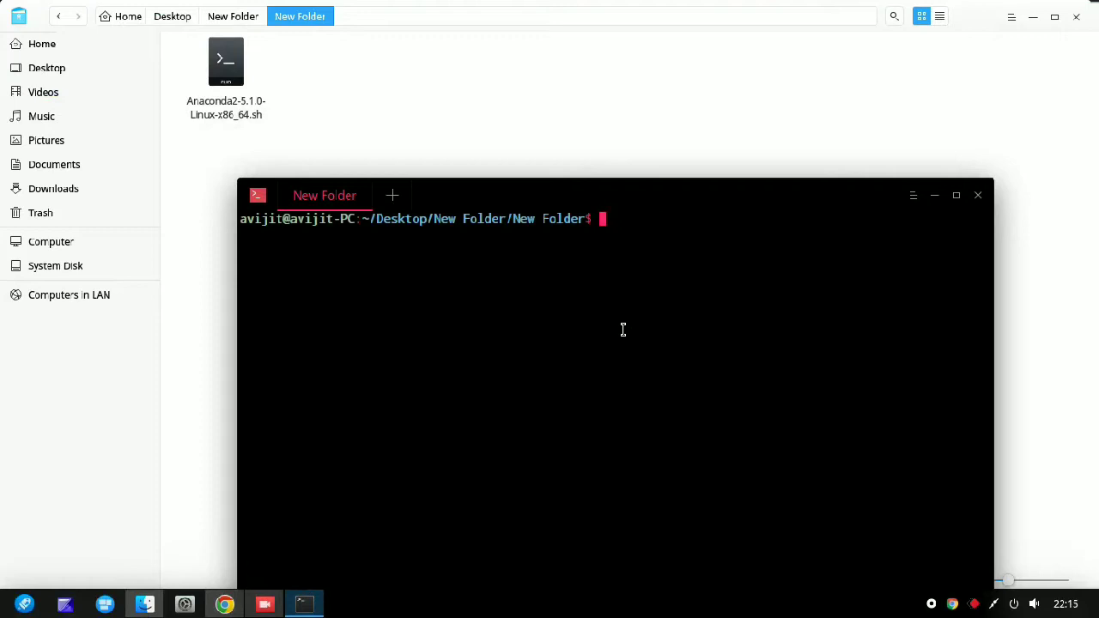
# Step: Run python --version in the terminal to check the installed Python version
pyautogui.write('p')
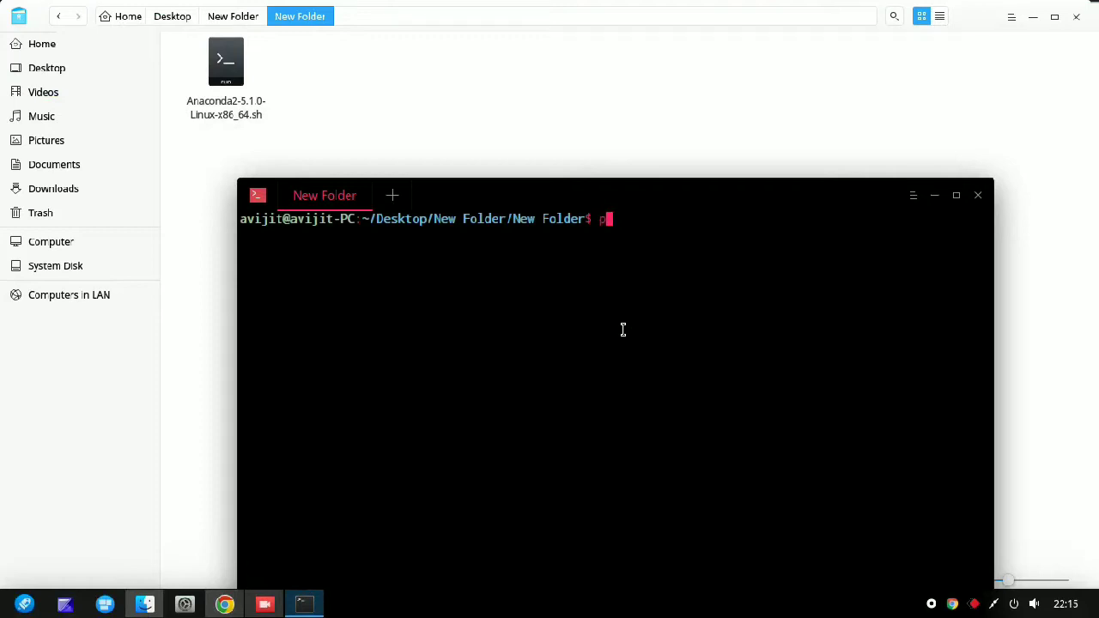
pyautogui.write('ython -')
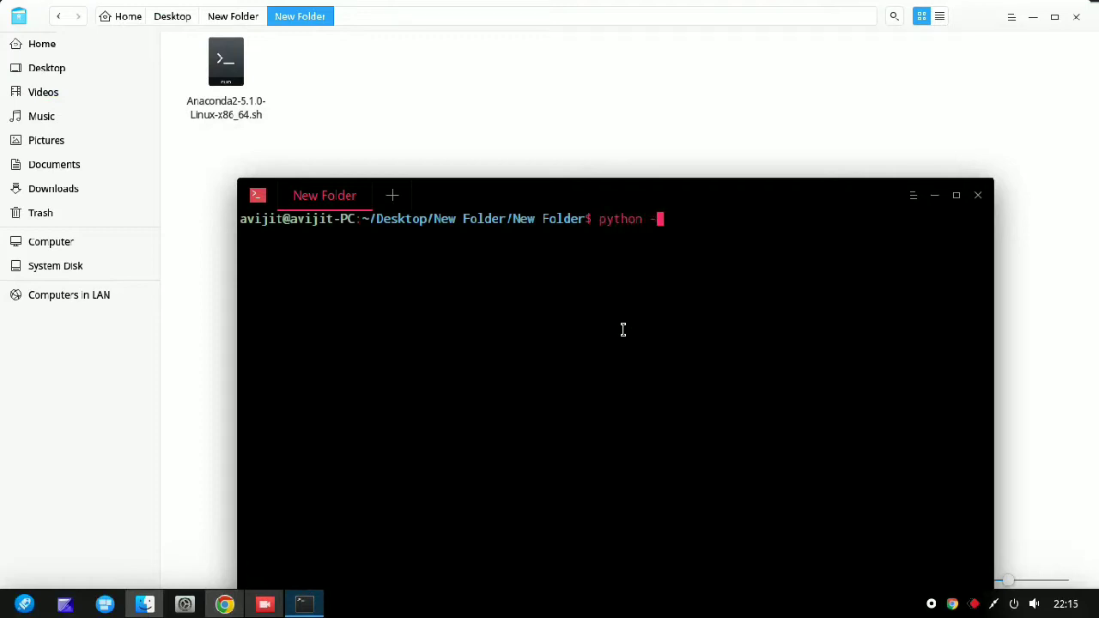
pyautogui.write('-version')
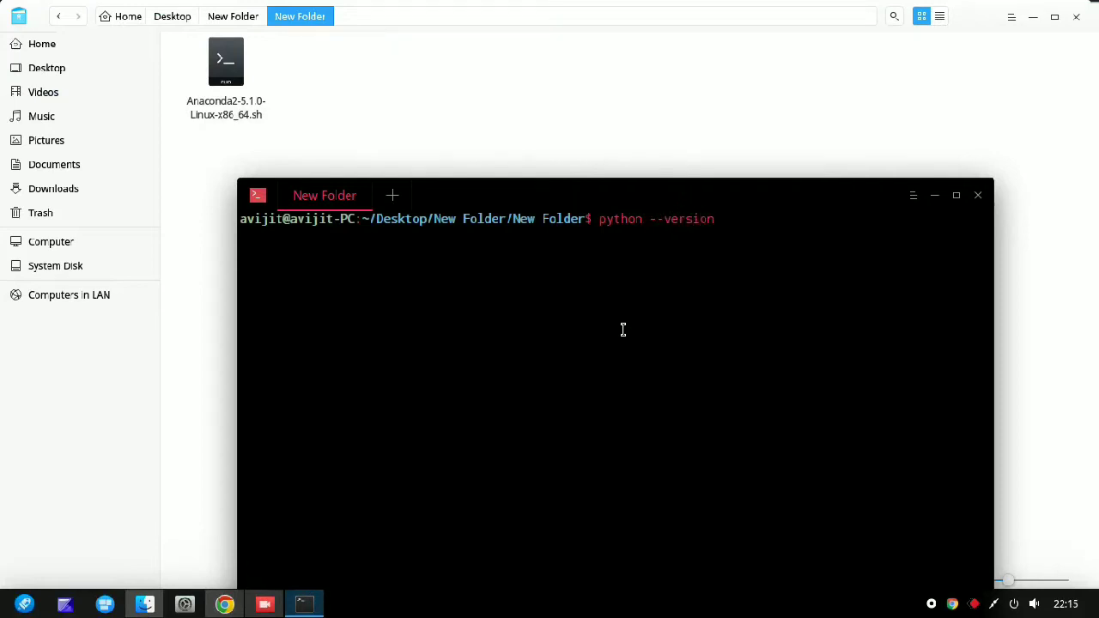
pyautogui.press('Return')
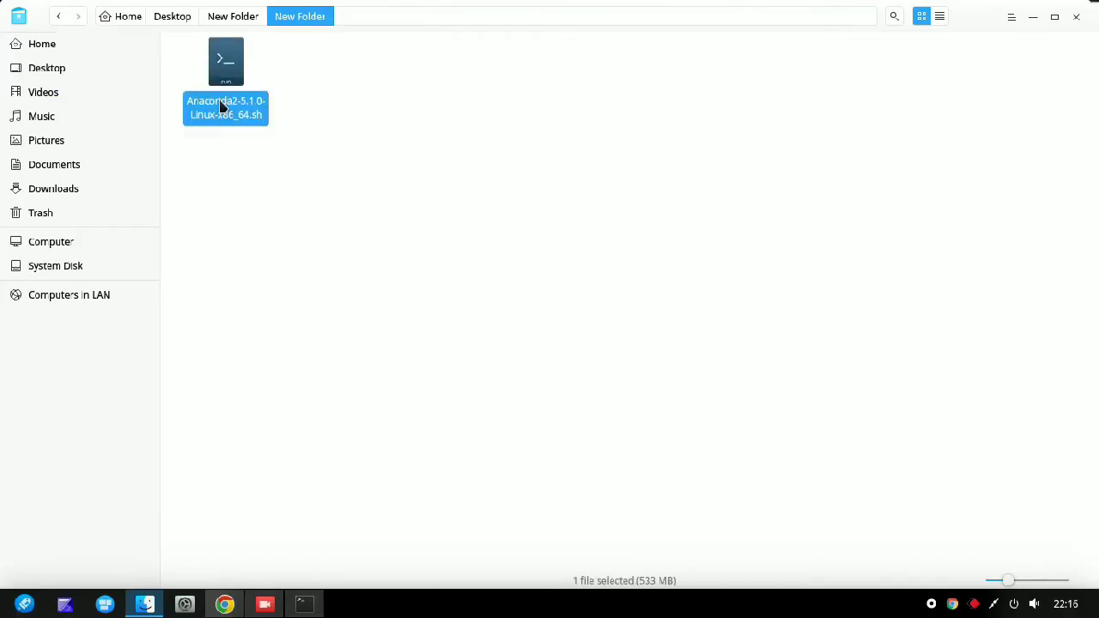
# Step: Copy the installer file name Anaconda2-5.1.0-Linux-x86_64.sh from the file manager
pyautogui.doubleClick(226, 107)
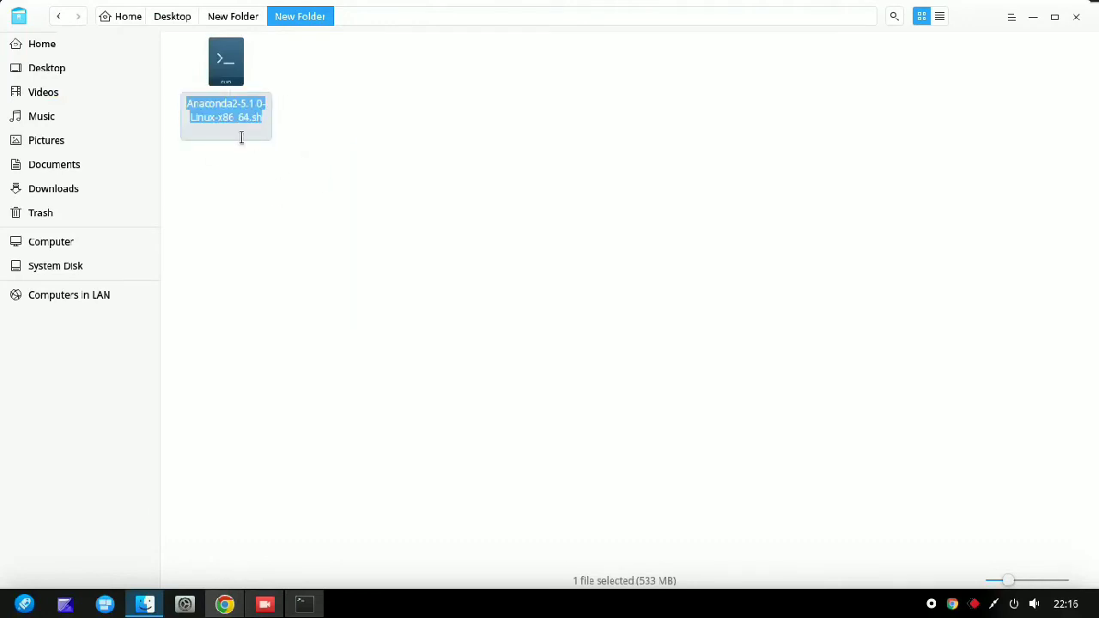
pyautogui.click(407, 448)
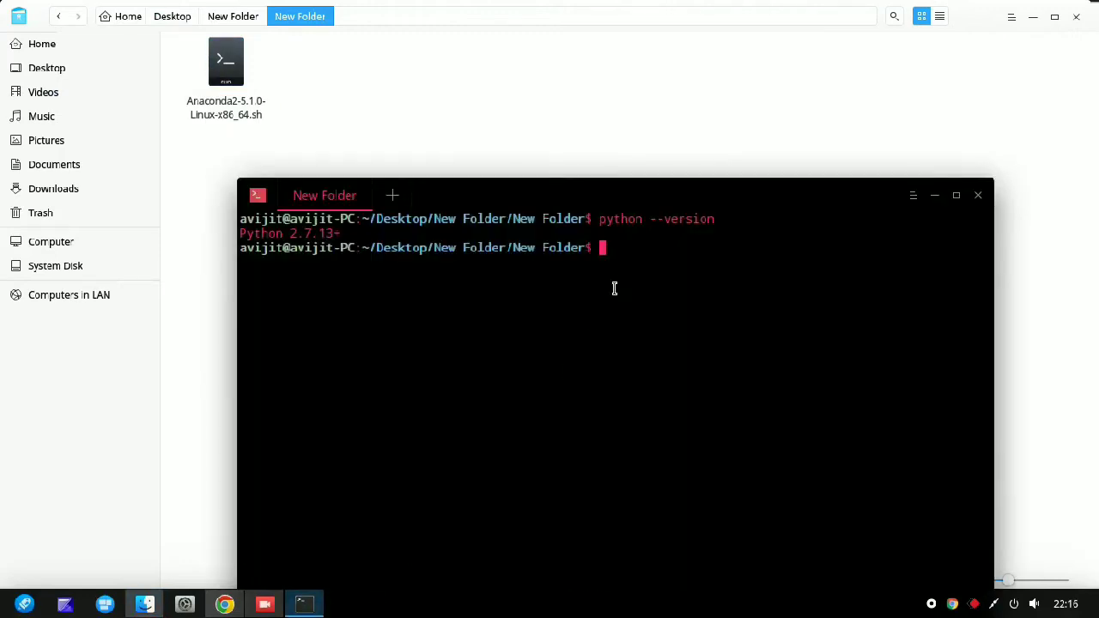
# Step: Run chmod +x on the pasted Anaconda2-5.1.0-Linux-x86_64.sh to make it executable
pyautogui.write('chmod')
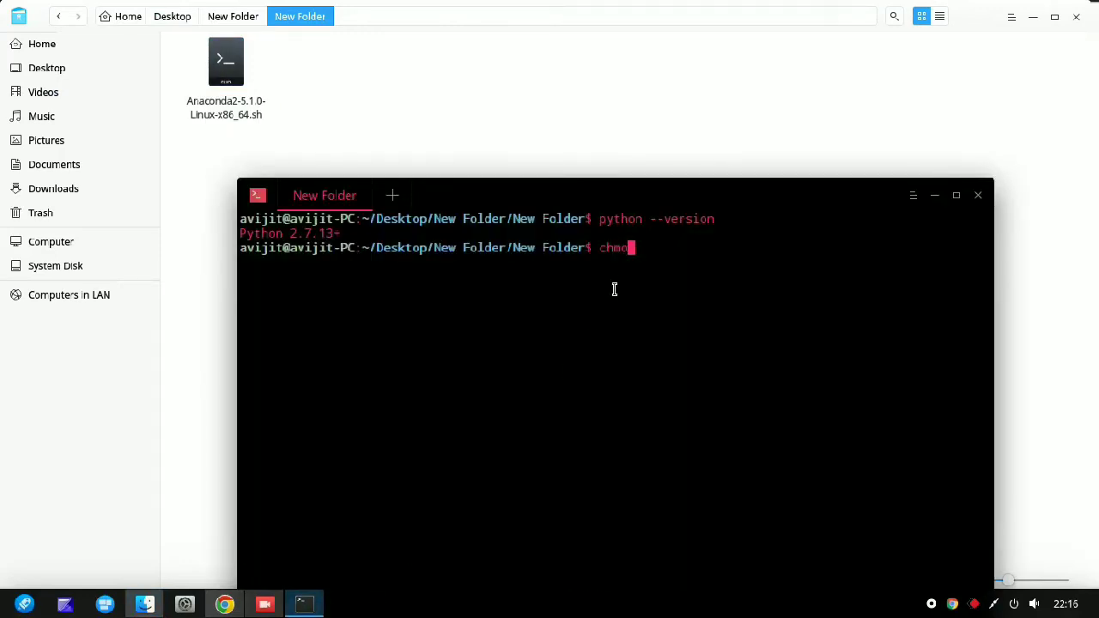
pyautogui.write('+')
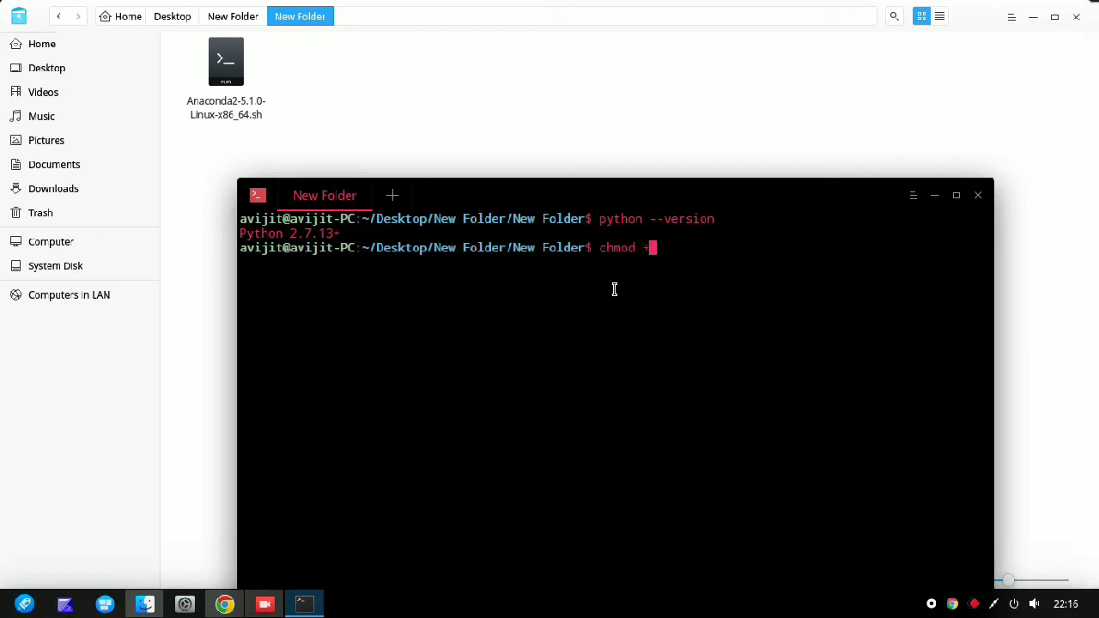
pyautogui.write('x')
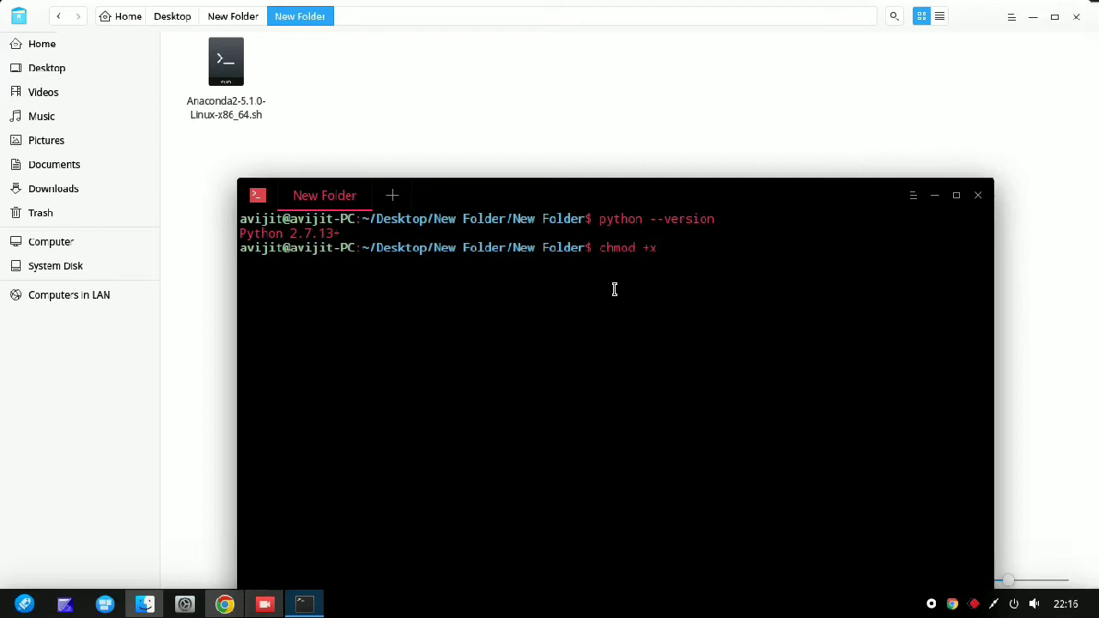
pyautogui.rightClick(614, 290)
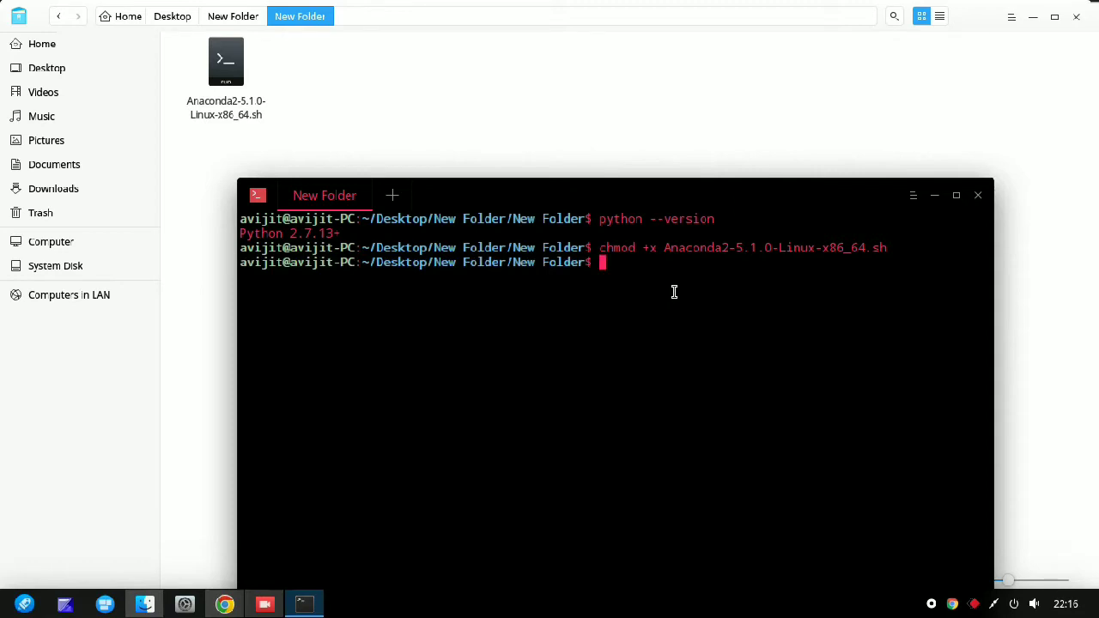
pyautogui.moveTo(766, 358)
pyautogui.write('Anaconda2-5.1.0-Linux-x86_64.sh')
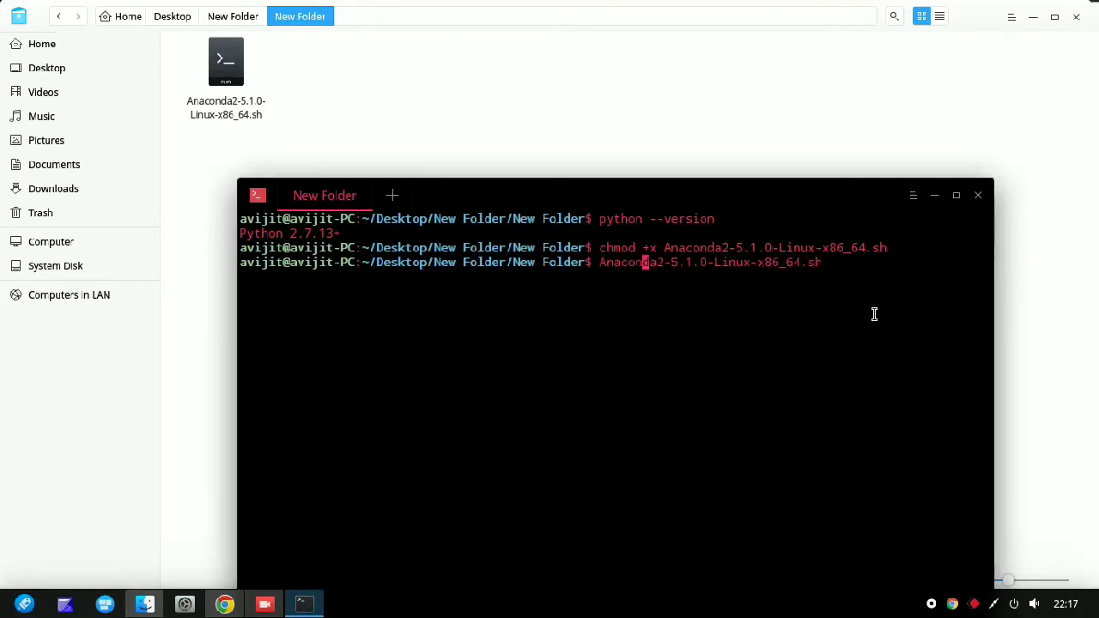
# Step: Launch the installer as ./Anaconda2-5.1.0-Linux-x86_64.sh
pyautogui.write('./')
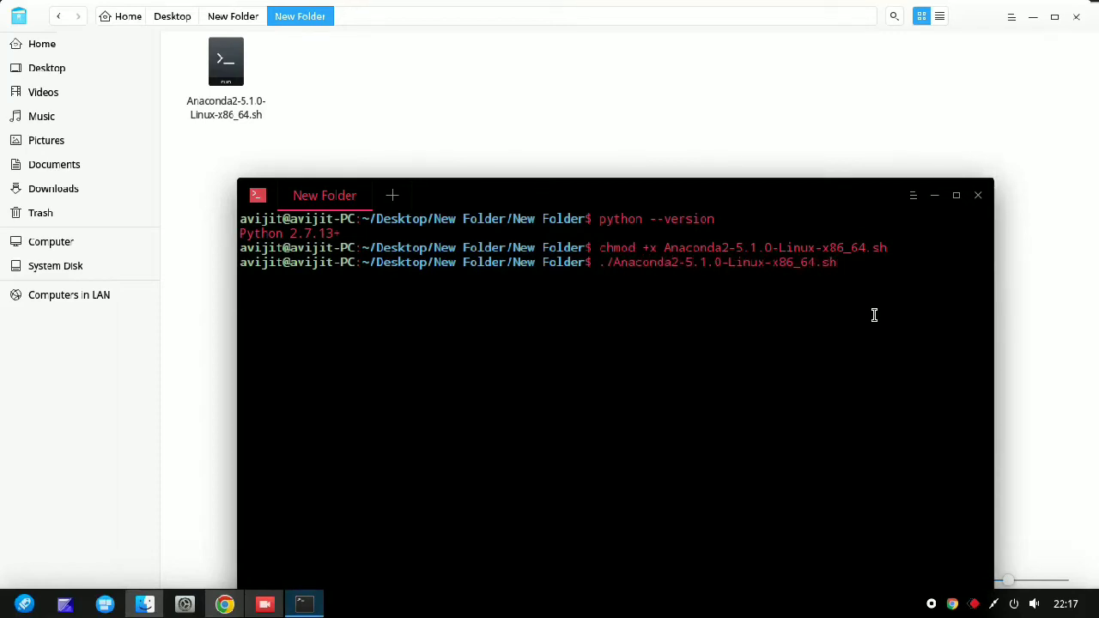
pyautogui.press('Return')
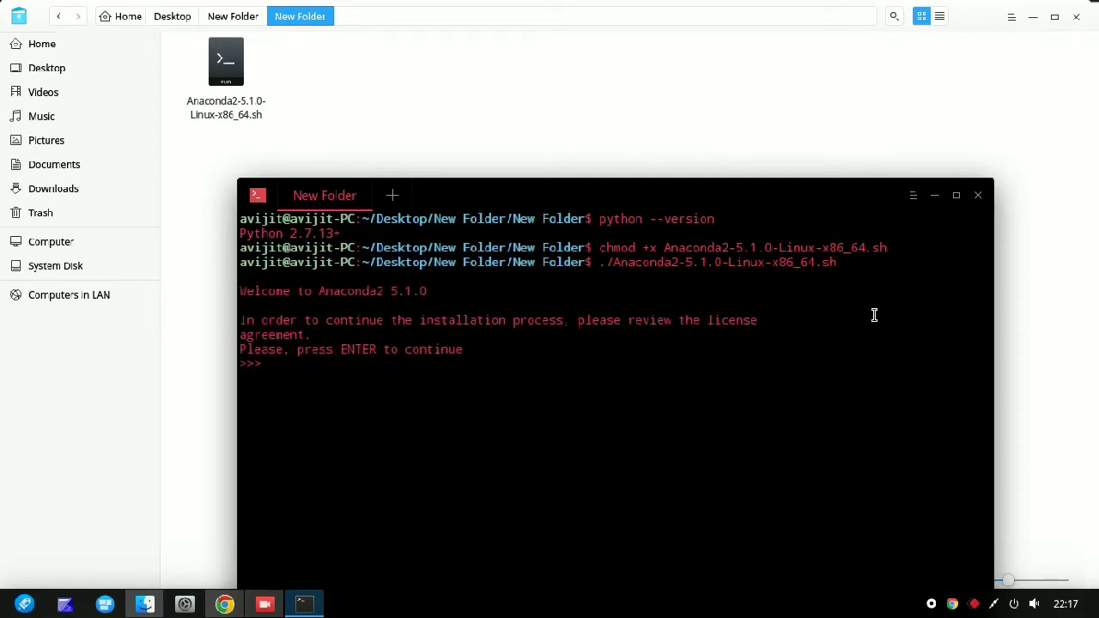
pyautogui.moveTo(308, 311)
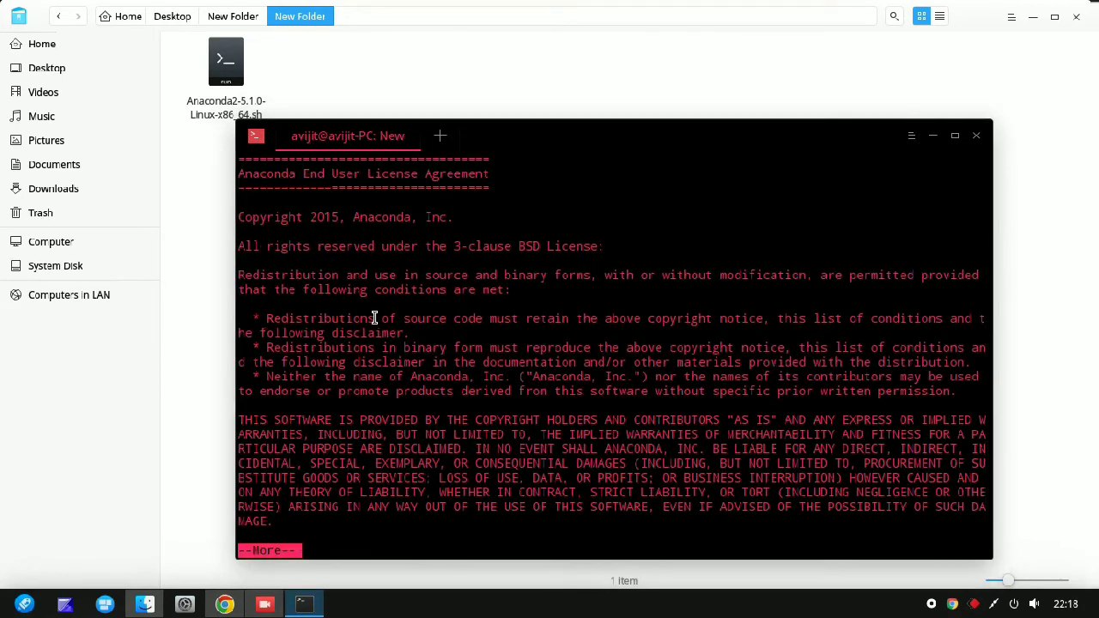
# Step: Page through the Anaconda End User License Agreement with Space
pyautogui.press('space')
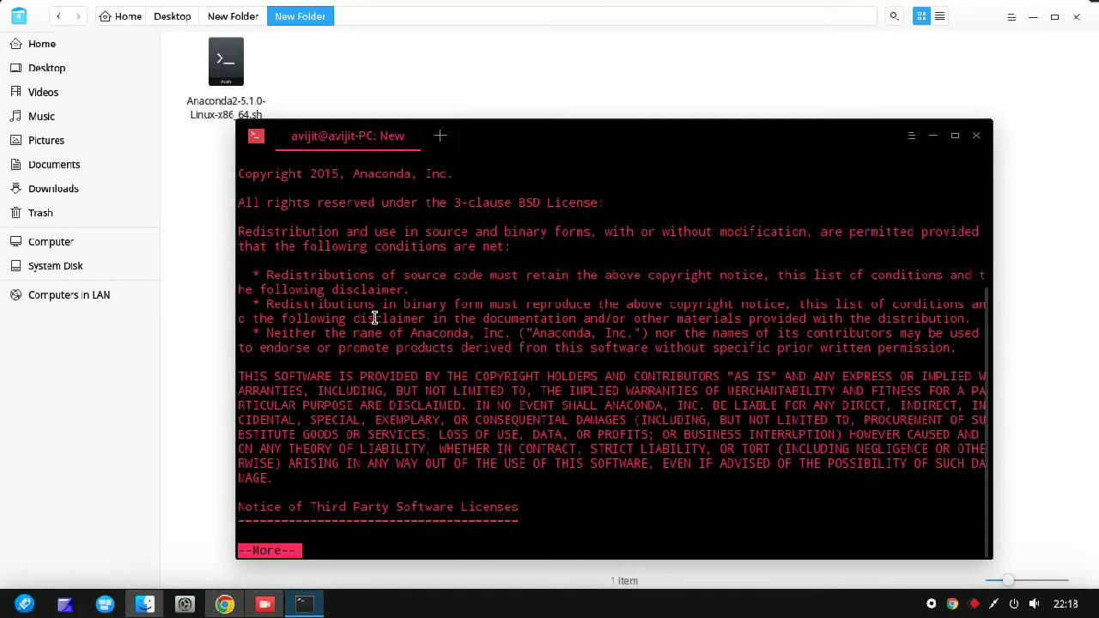
pyautogui.press('space')
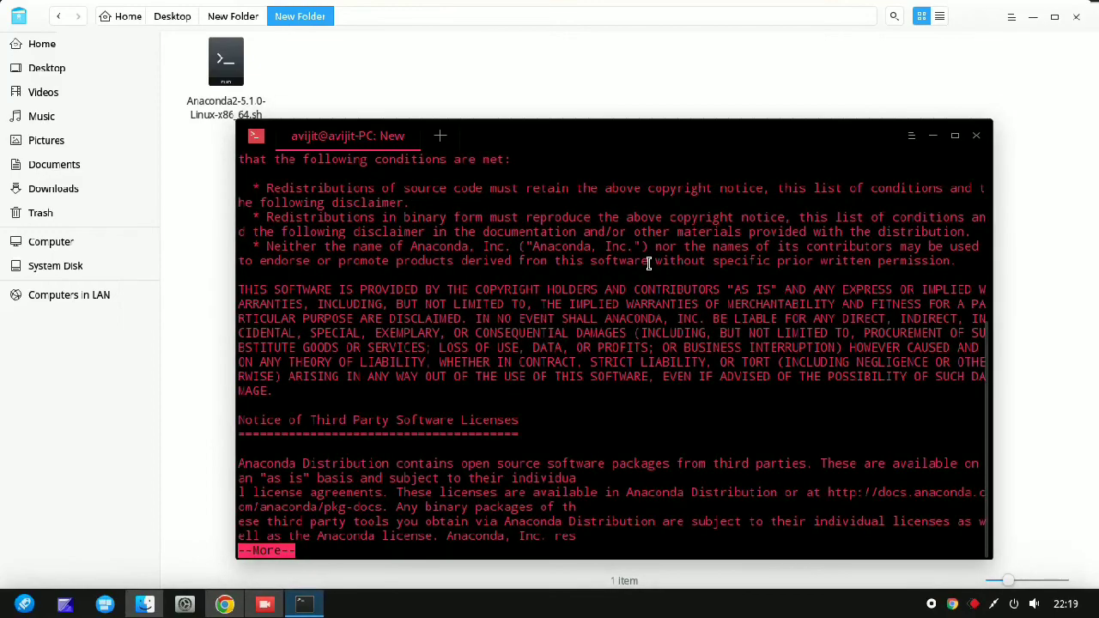
pyautogui.press('space')
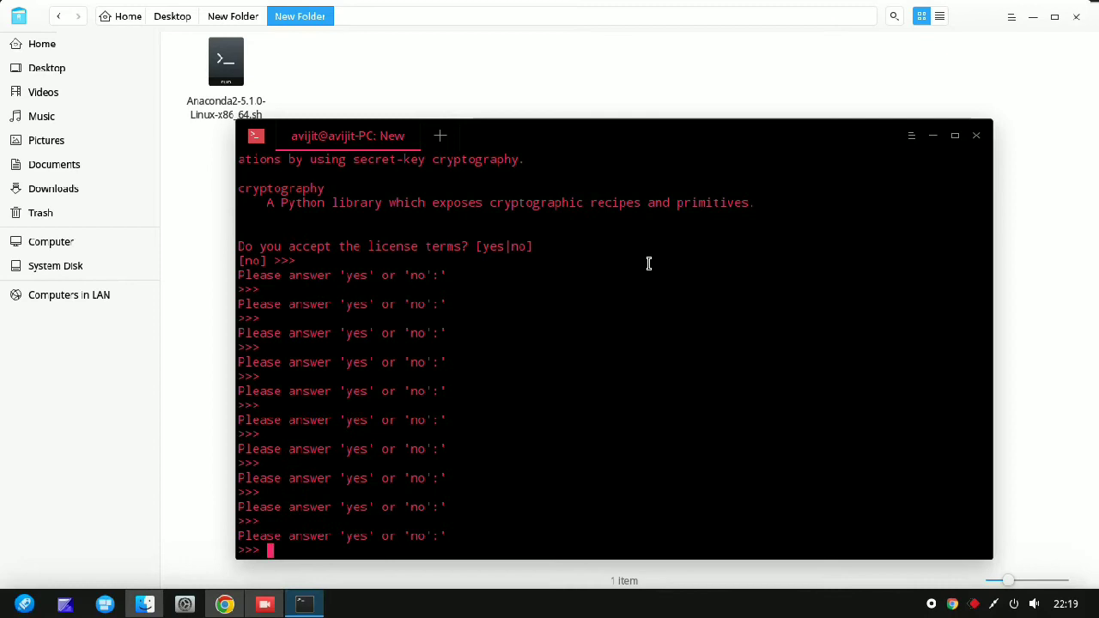
# Step: Answer yes to accept the license terms
pyautogui.write('yes')
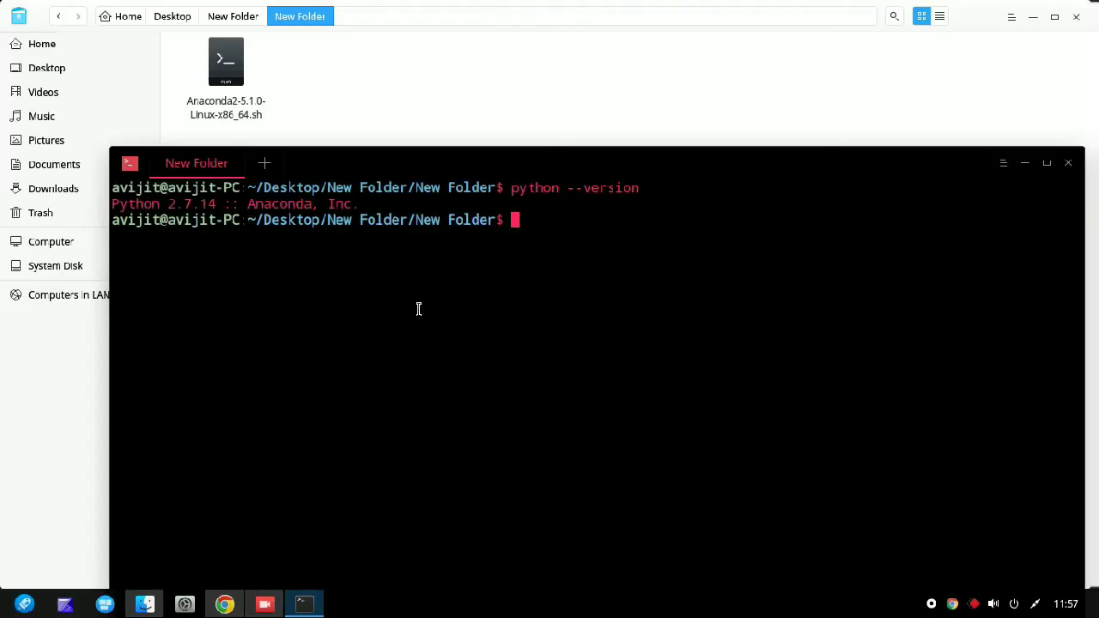
pyautogui.moveTo(698, 269)
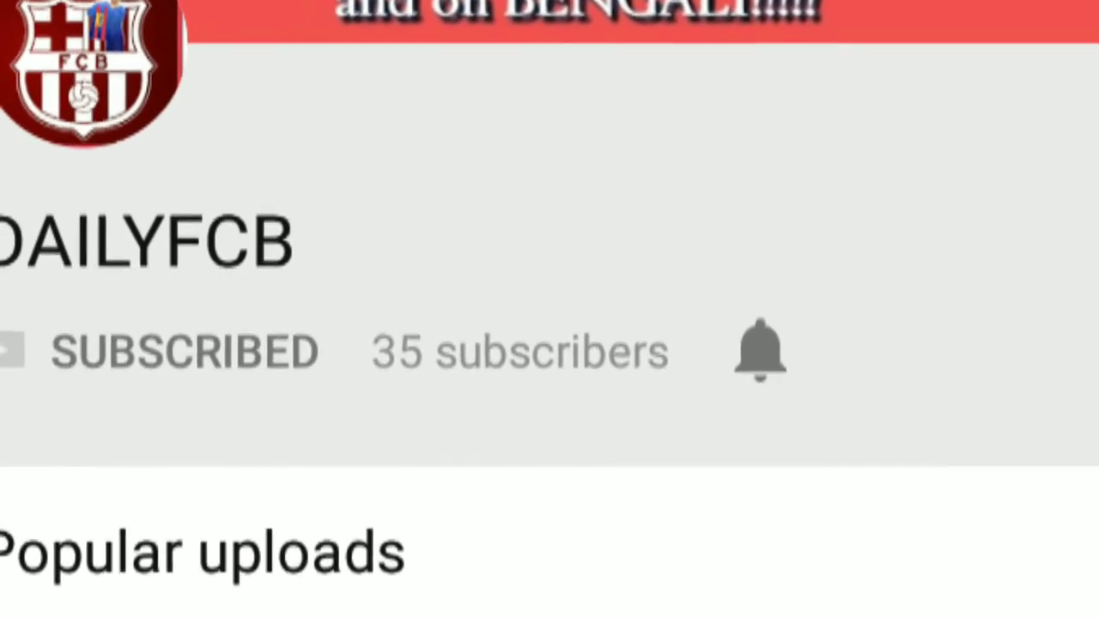
pyautogui.scroll(-3)
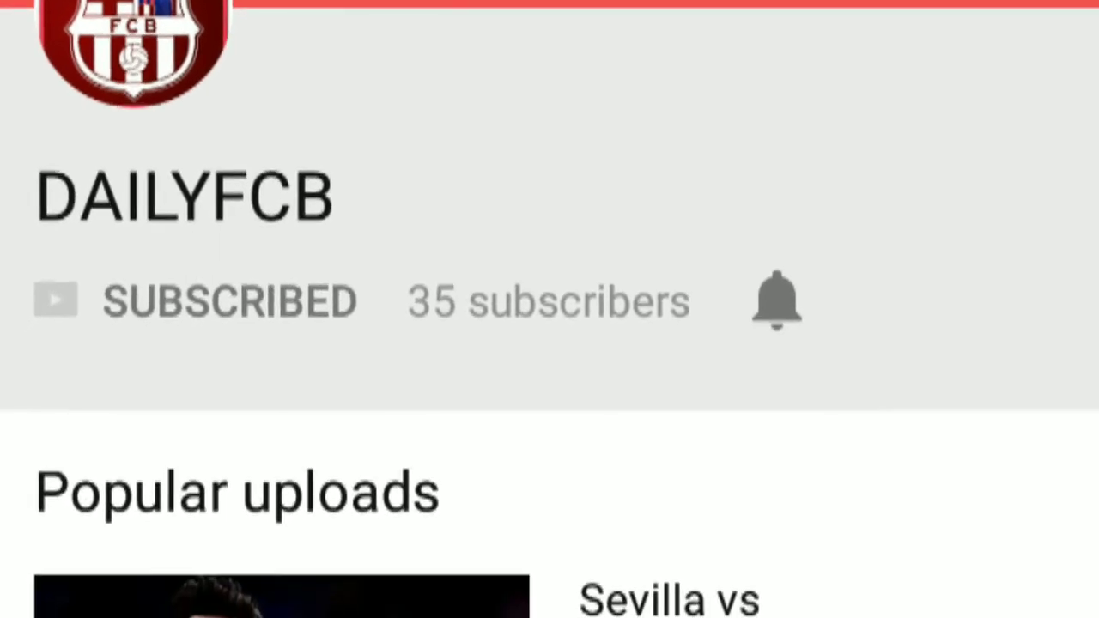